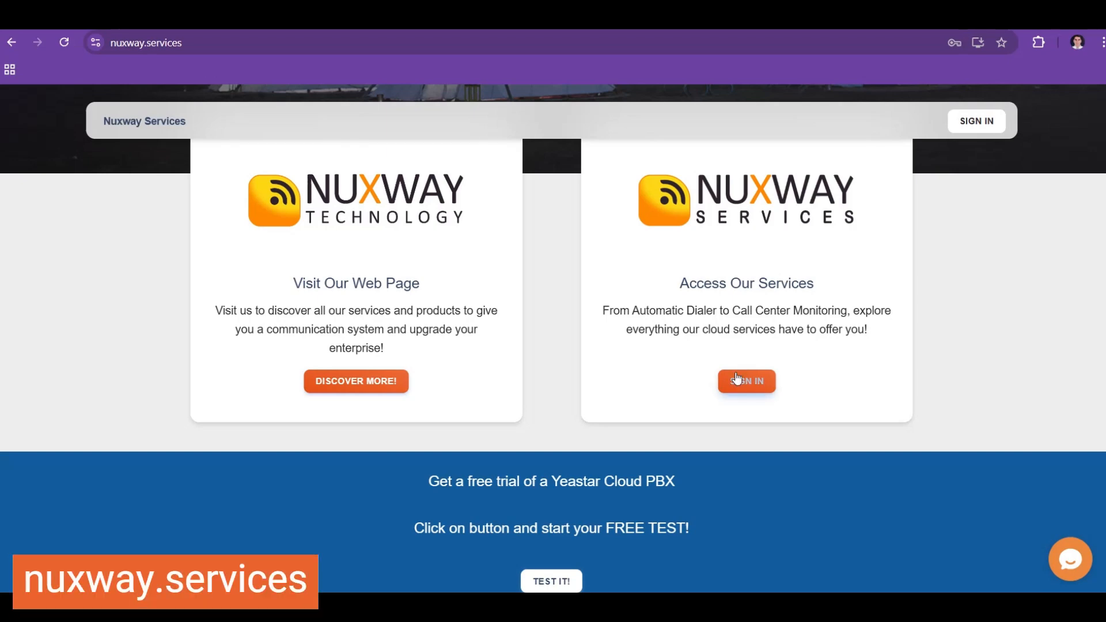
{"action": "left_click", "coordinate": [747, 381]}
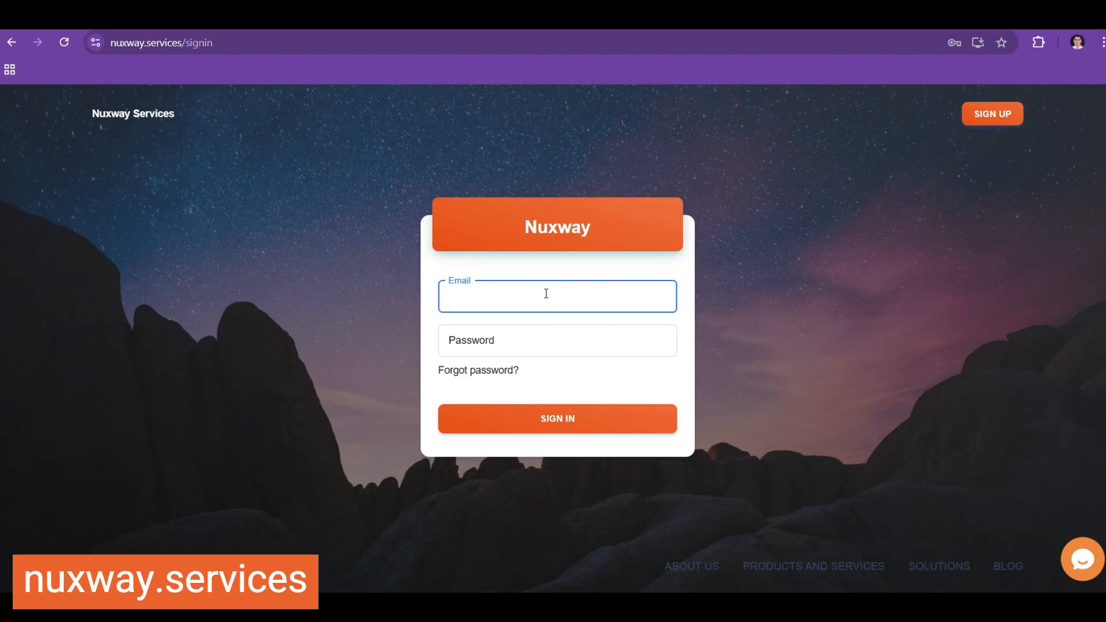
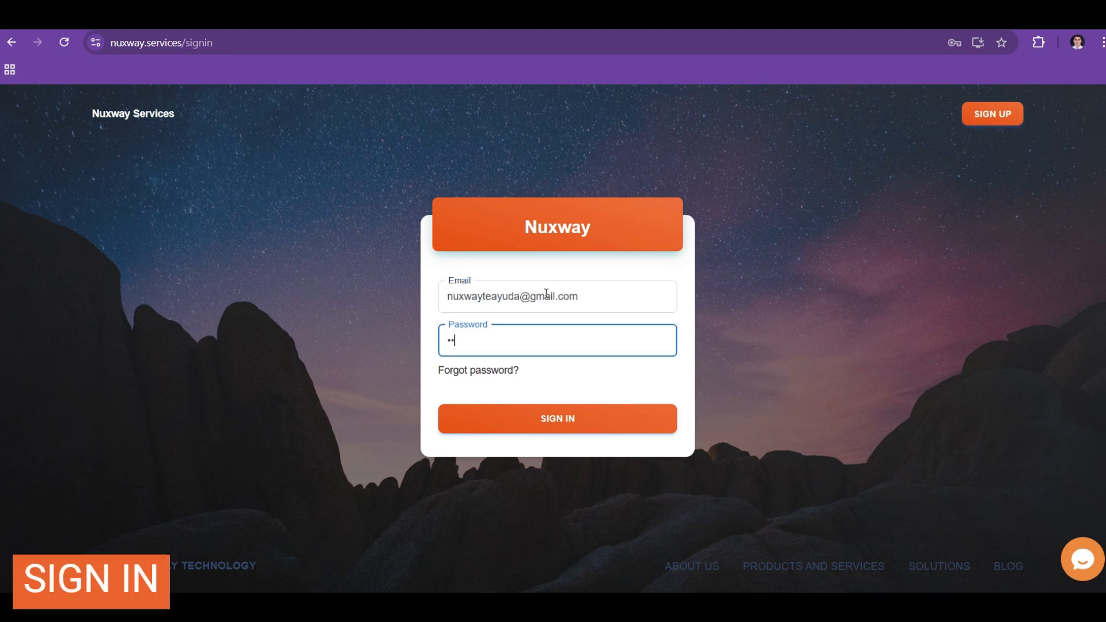
{"action": "left_click", "coordinate": [558, 419]}
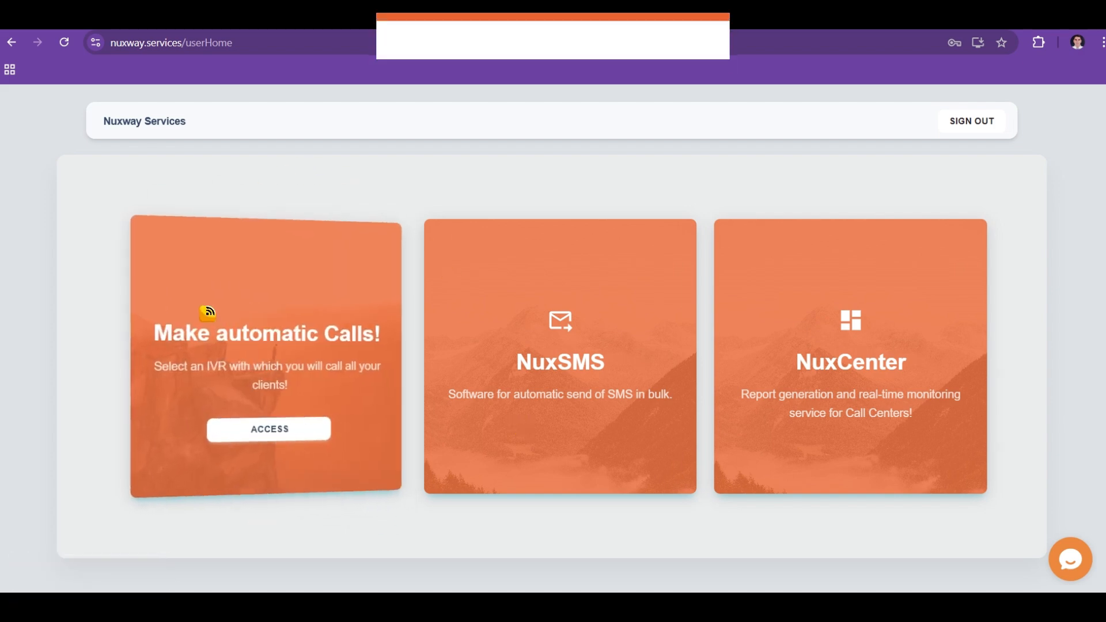
Access the Make automatic Calls service and sign in to the NuxCaller dashboard
{"action": "left_click", "coordinate": [269, 429]}
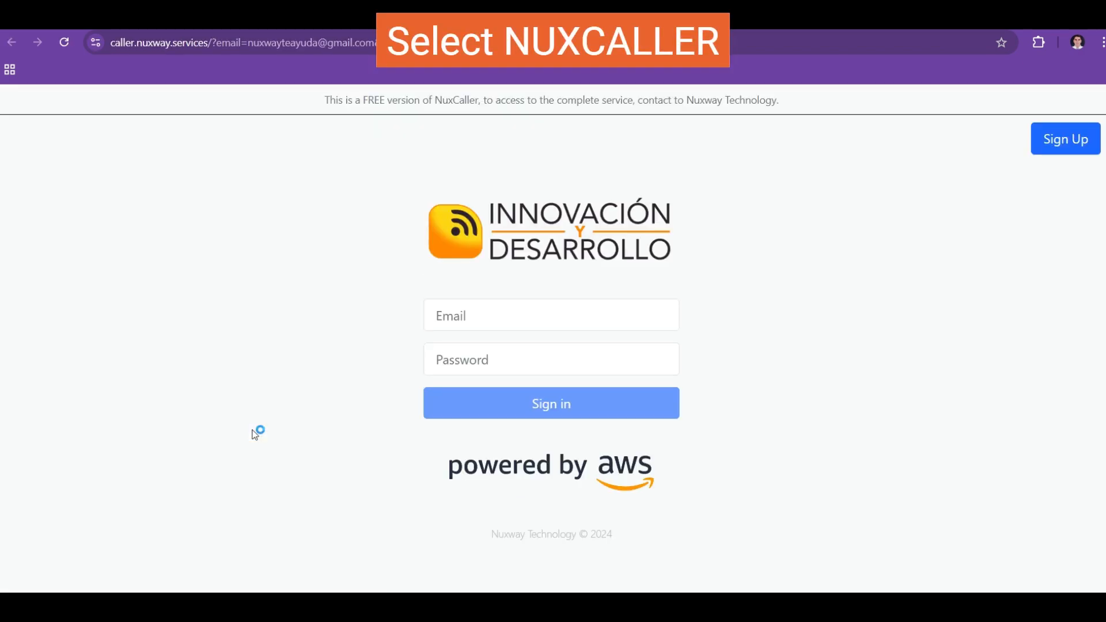
{"action": "left_click", "coordinate": [551, 404]}
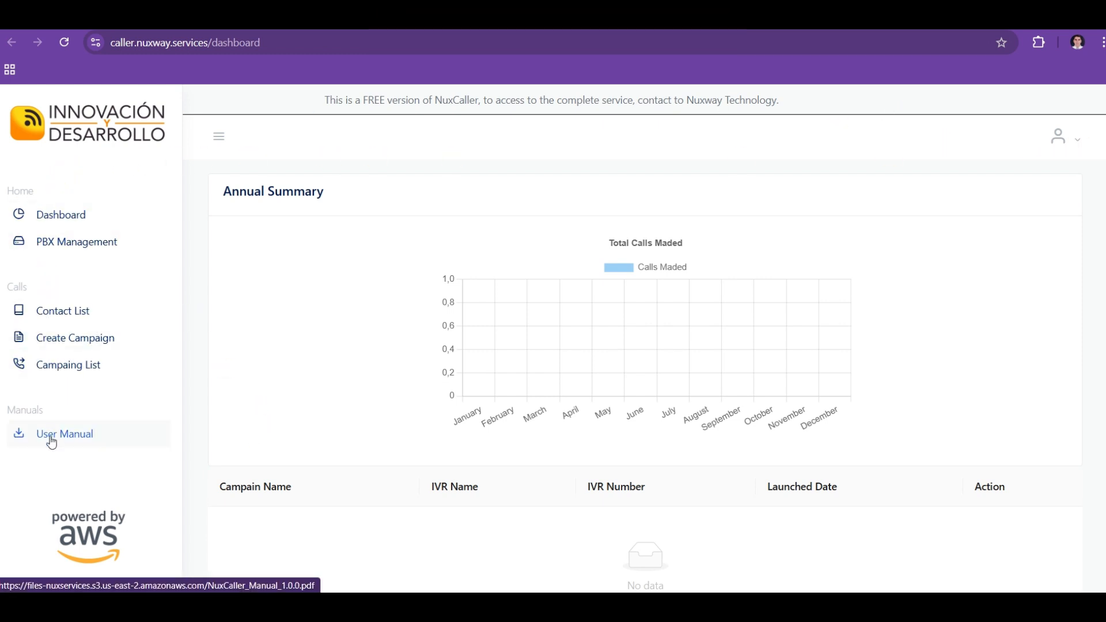
{"action": "left_click", "coordinate": [76, 242]}
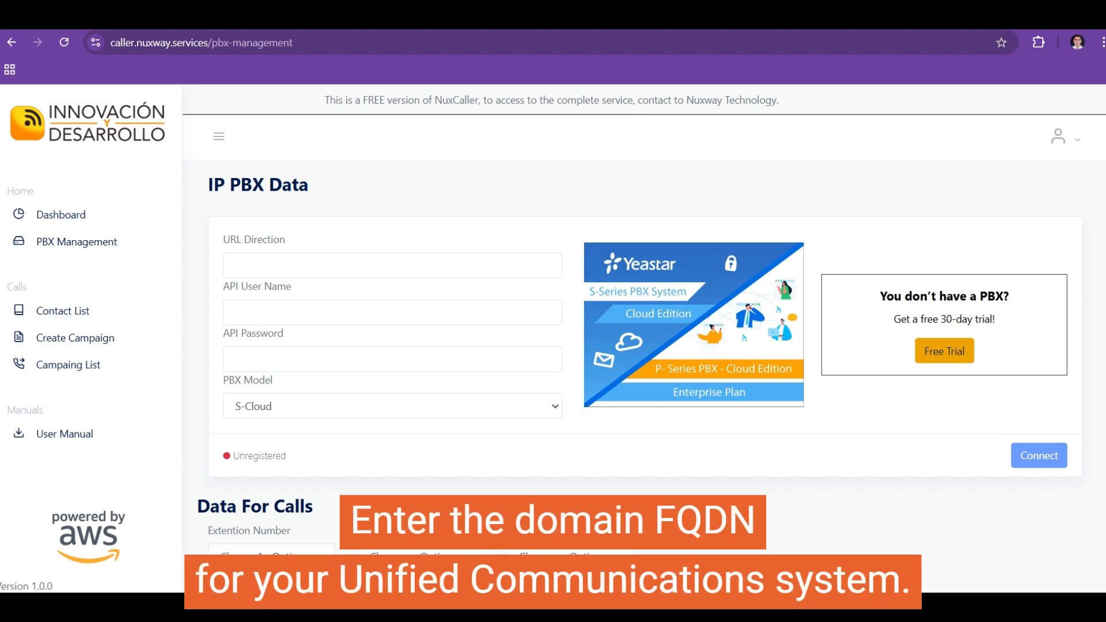
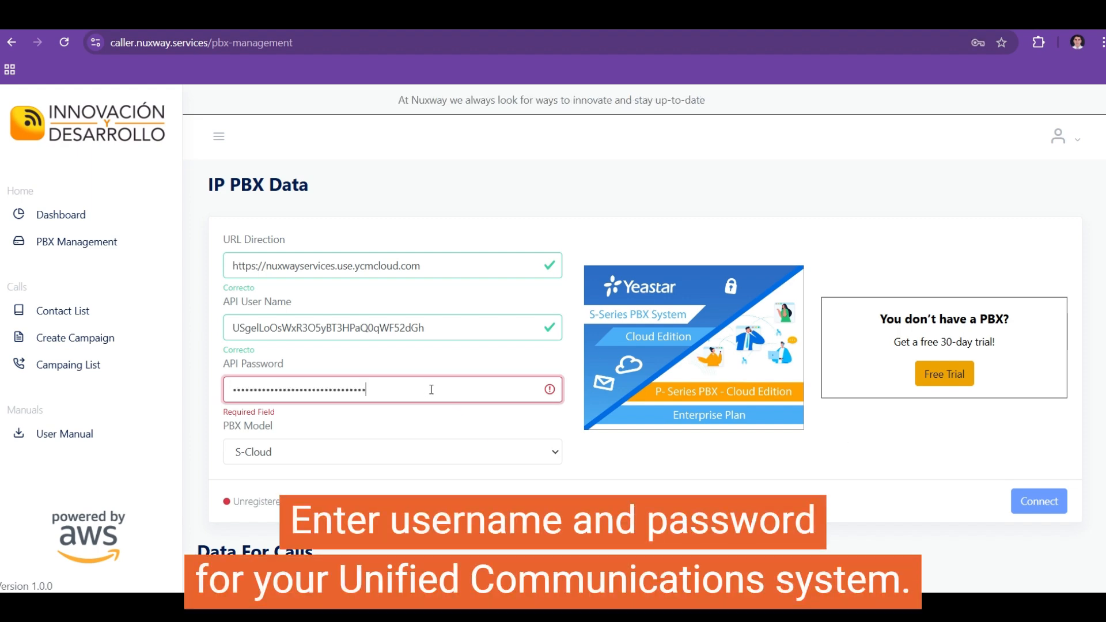
{"action": "left_click", "coordinate": [393, 452]}
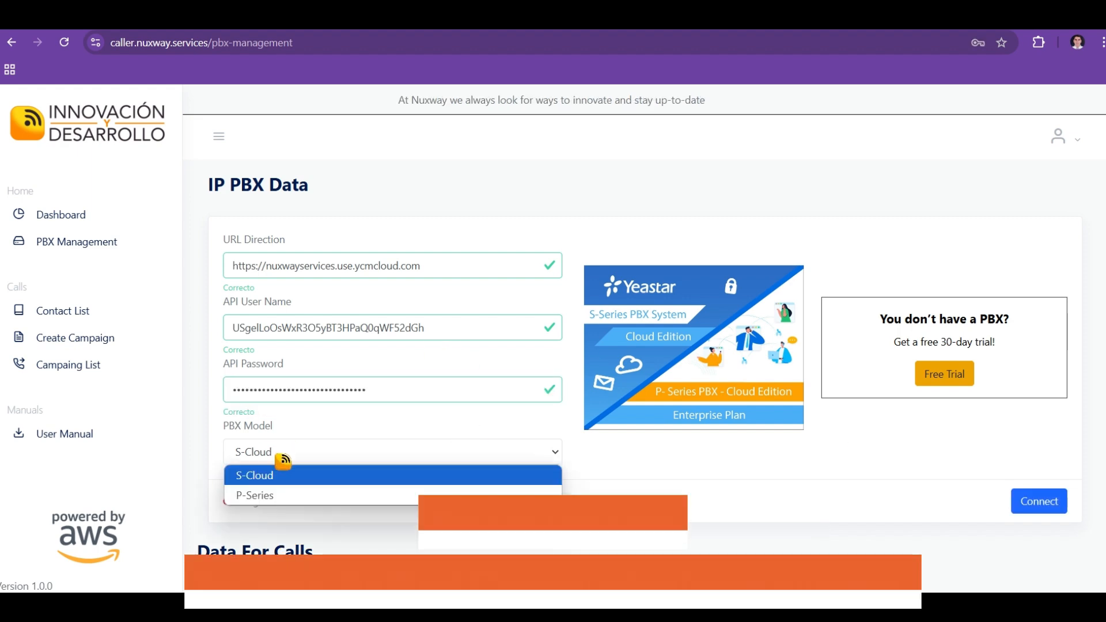
Choose the P-Series PBX model and connect so the PBX shows Online
{"action": "left_click", "coordinate": [254, 495]}
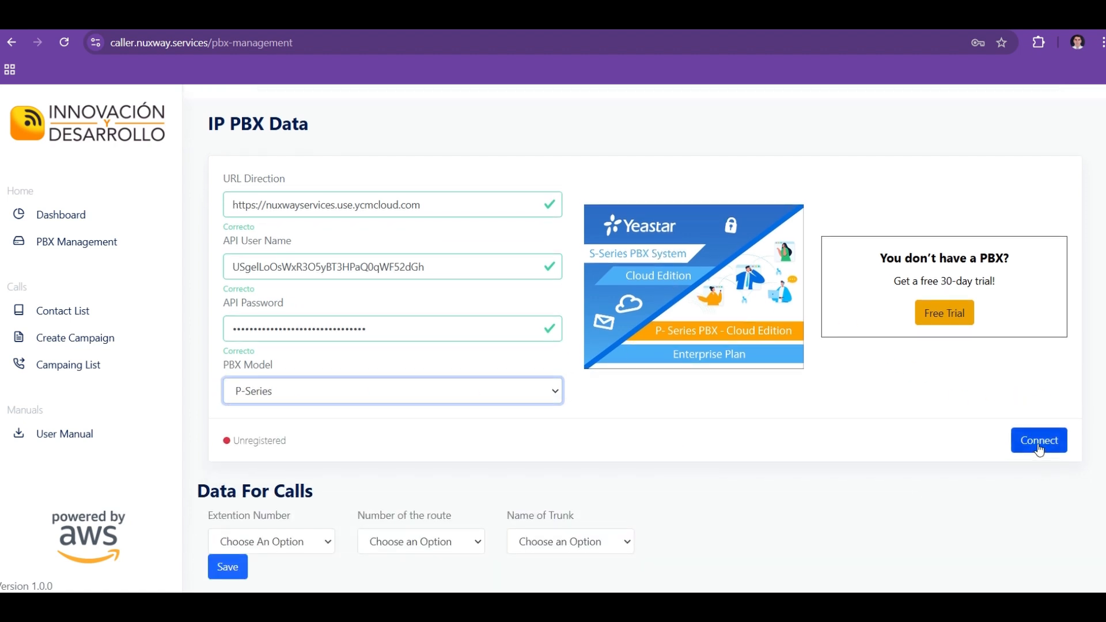
{"action": "left_click", "coordinate": [1040, 440]}
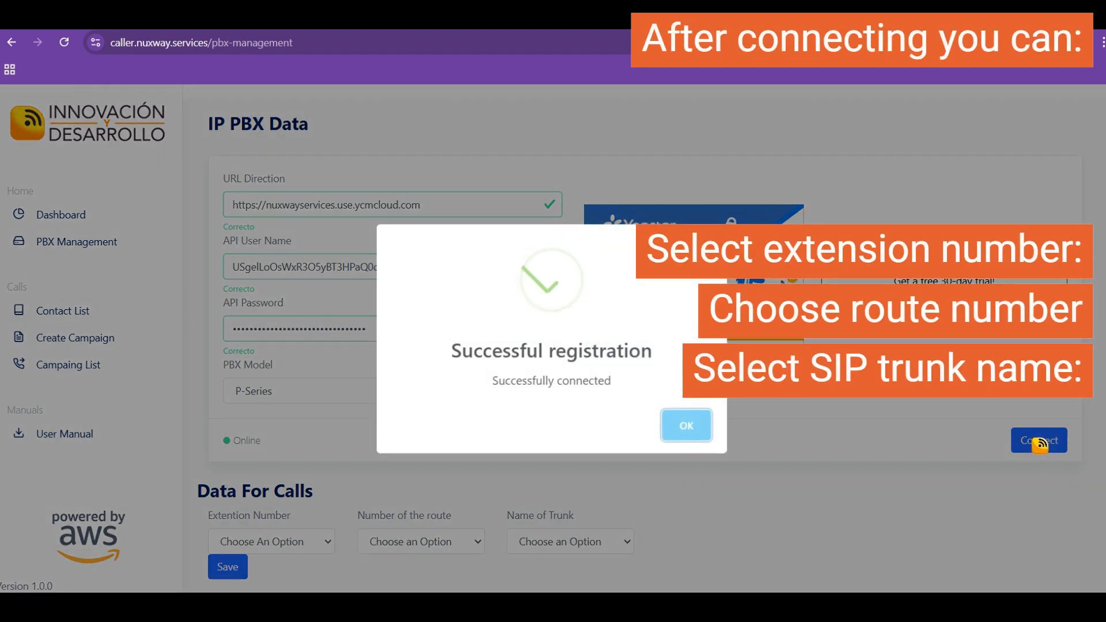
{"action": "left_click", "coordinate": [686, 426]}
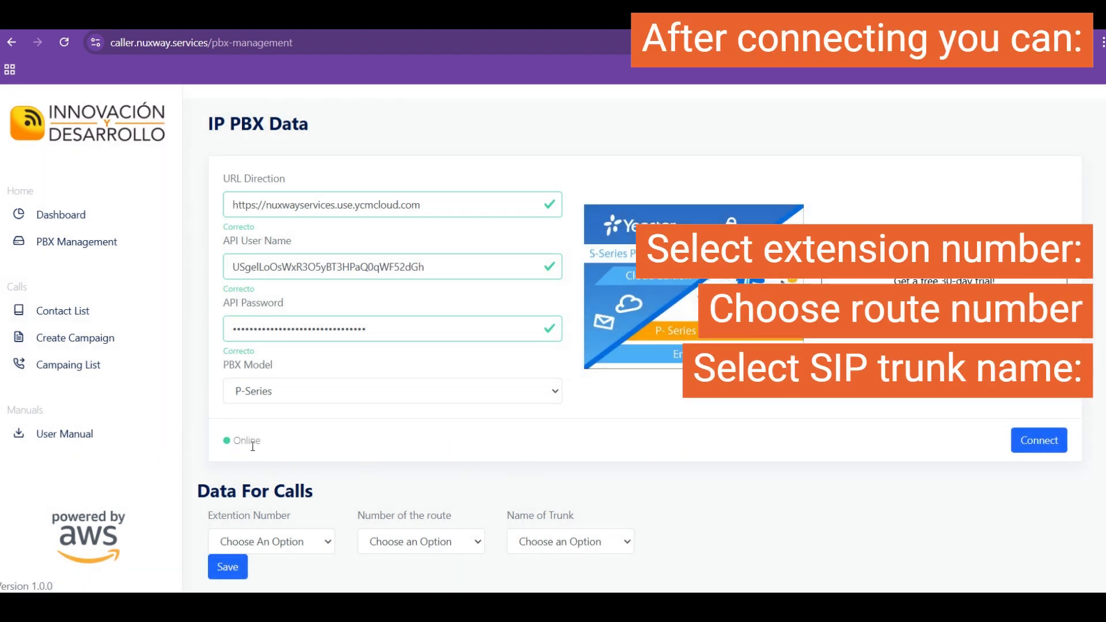
{"action": "left_click", "coordinate": [272, 542]}
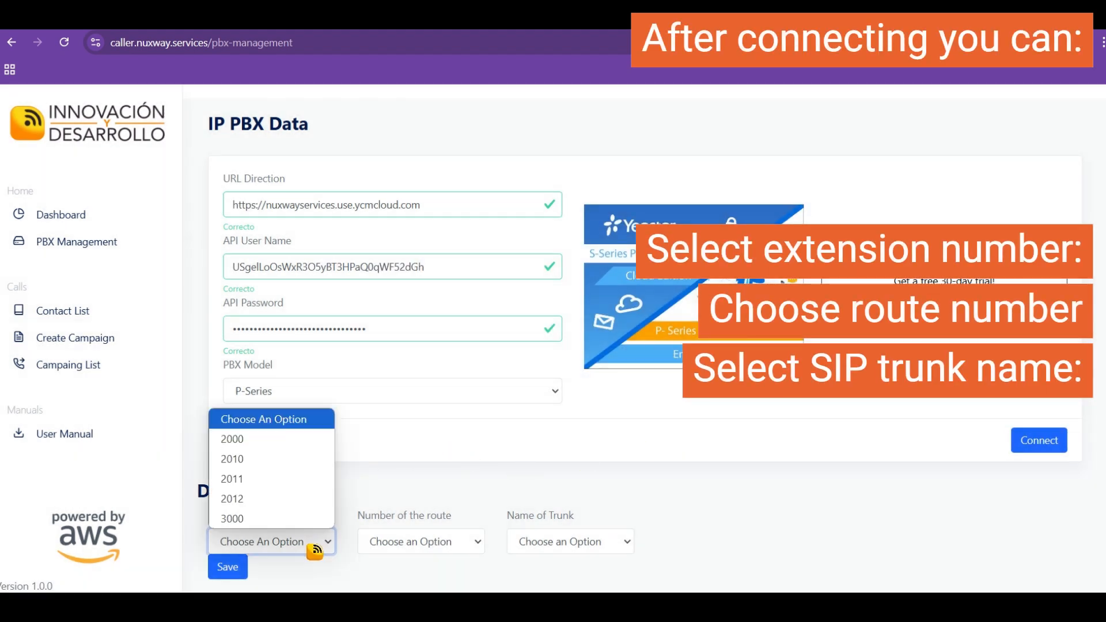
{"action": "mouse_move", "coordinate": [242, 459]}
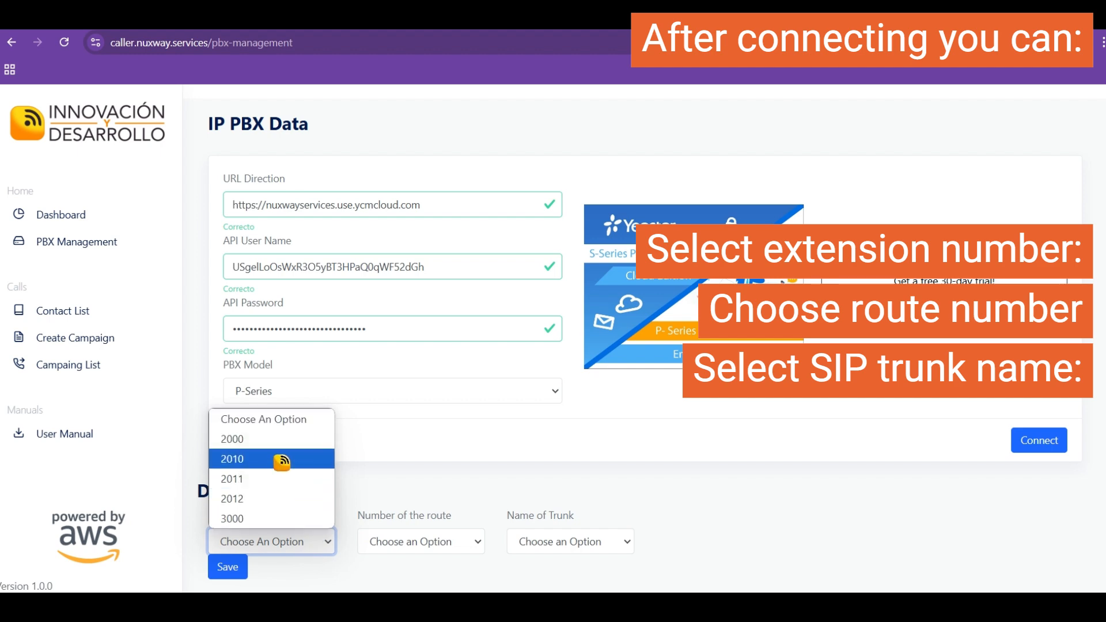
Save extension 2010, route 8[67]XXXXXXX and trunk To_TG200 as the call data
{"action": "left_click", "coordinate": [422, 541]}
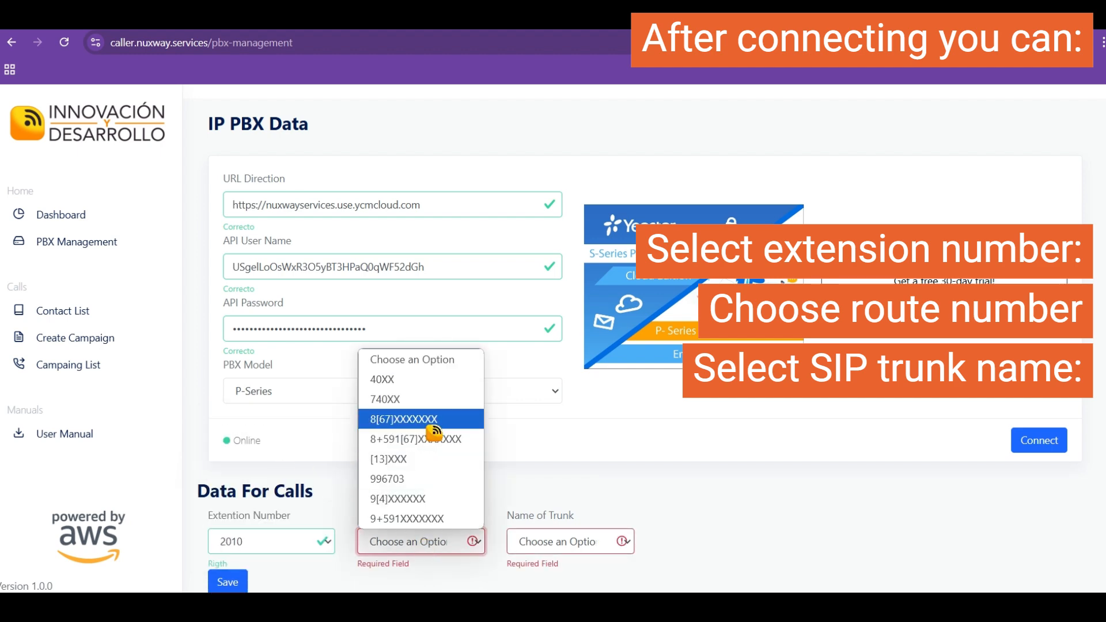
{"action": "left_click", "coordinate": [556, 542]}
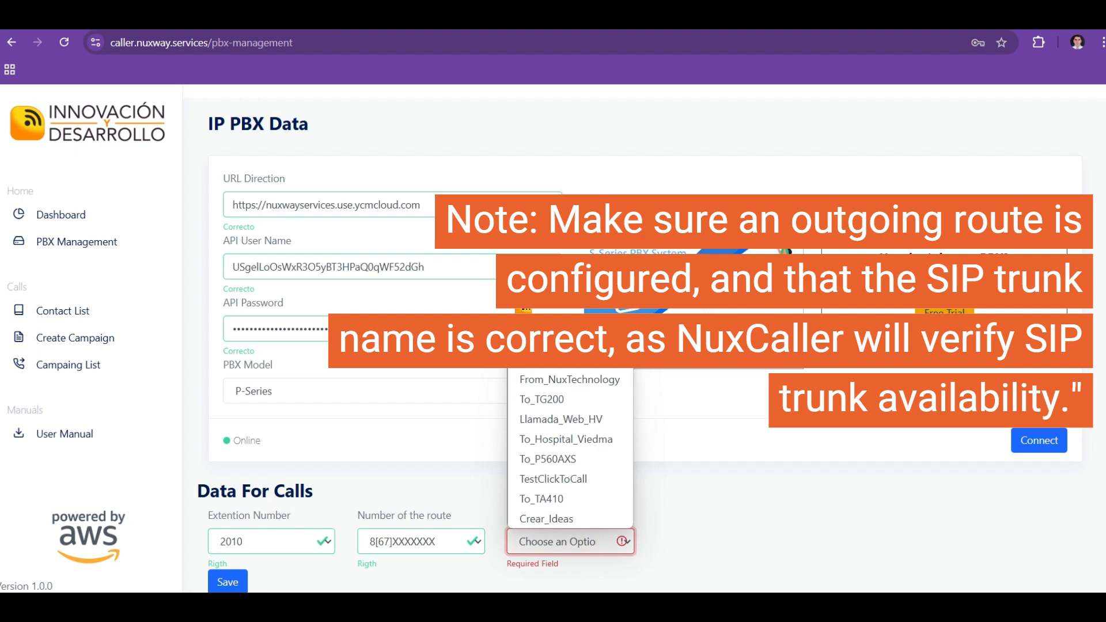
{"action": "left_click", "coordinate": [541, 399]}
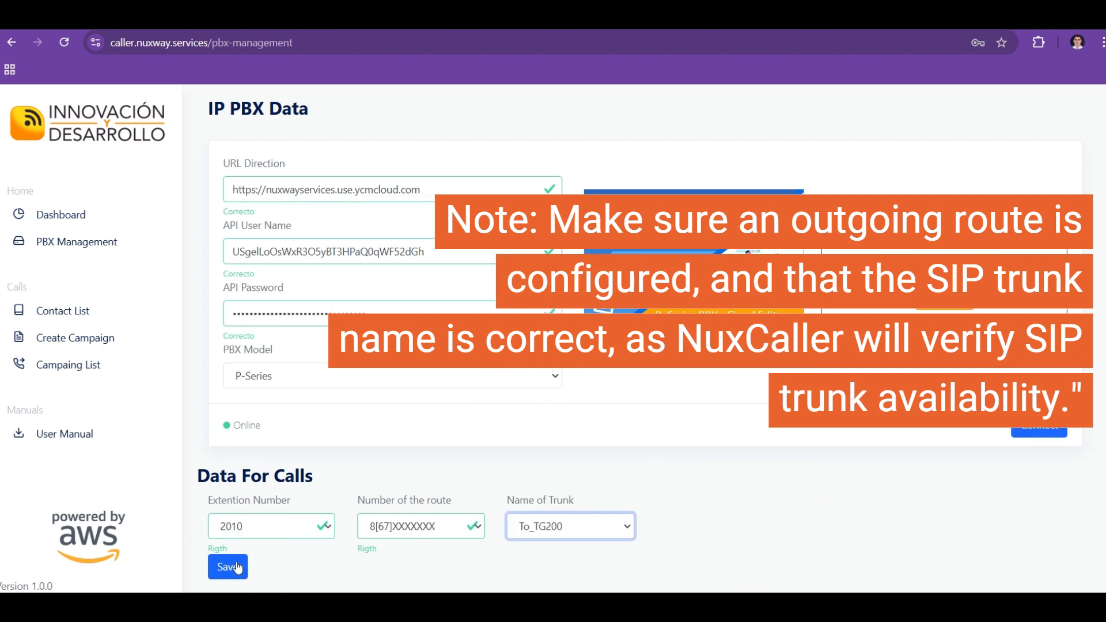
{"action": "left_click", "coordinate": [227, 567]}
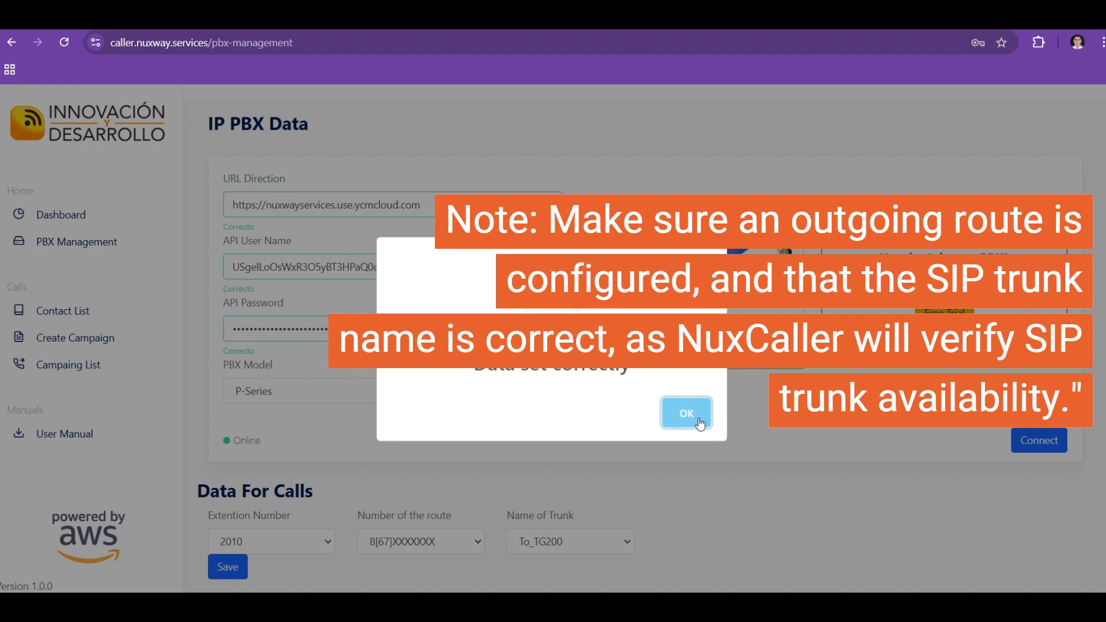
{"action": "left_click", "coordinate": [686, 413]}
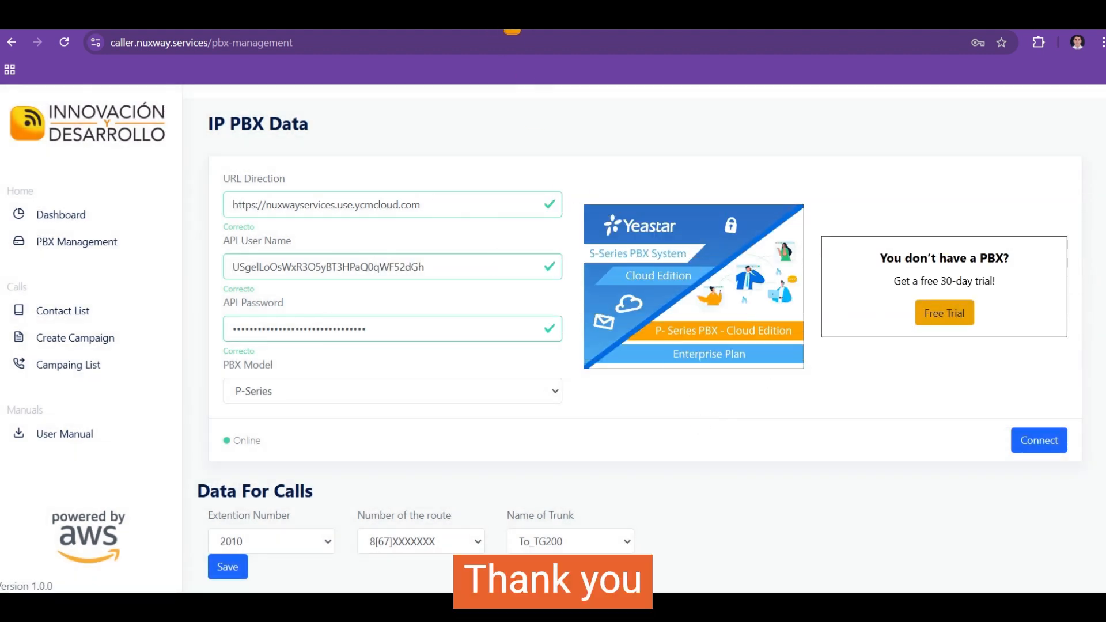